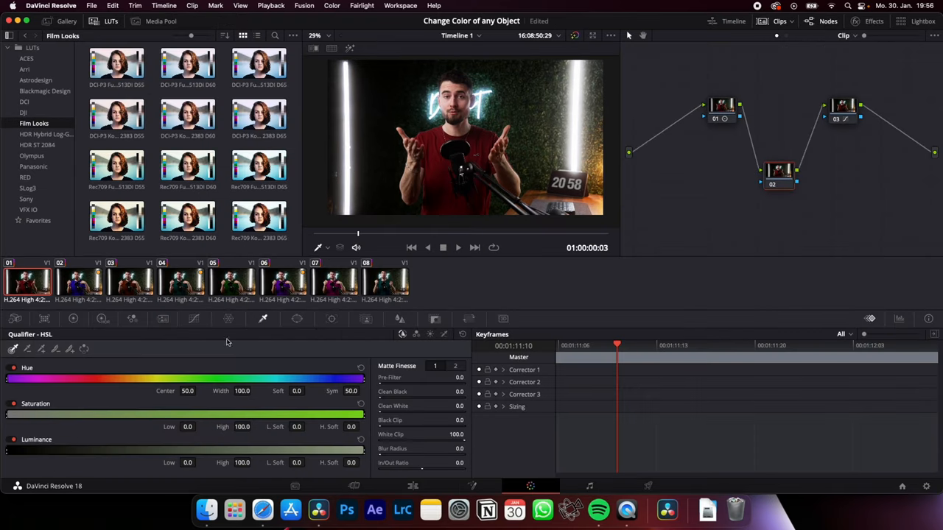
mouse_move(433, 170)
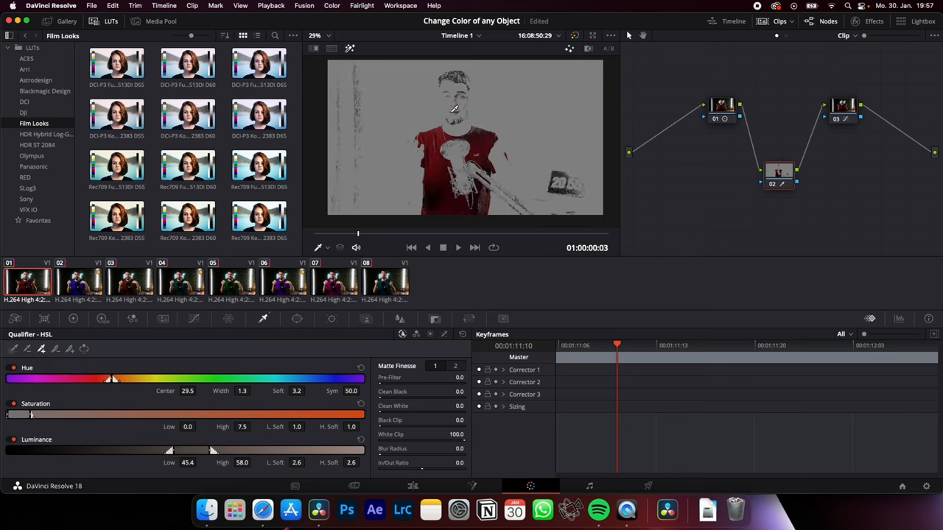
Draw a polygon window mask around the t-shirt to confine the red key.
left_click(298, 319)
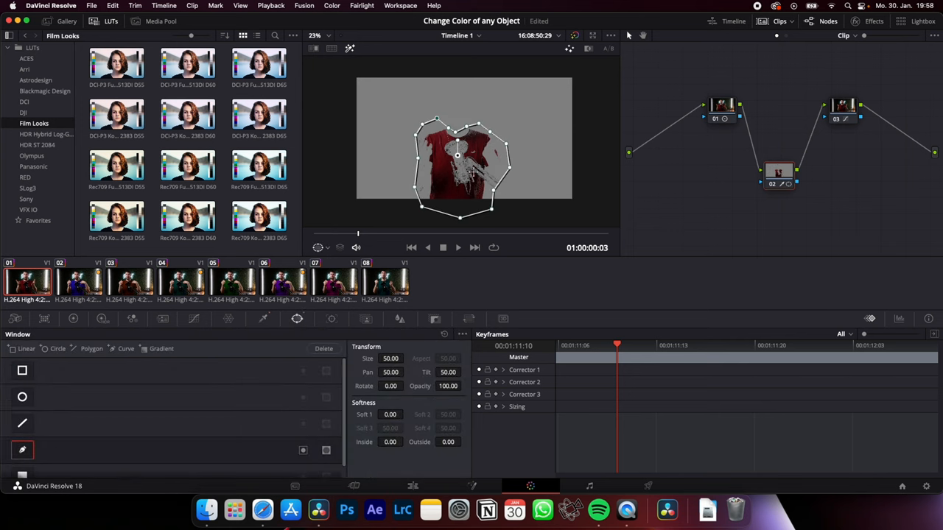
left_click(298, 318)
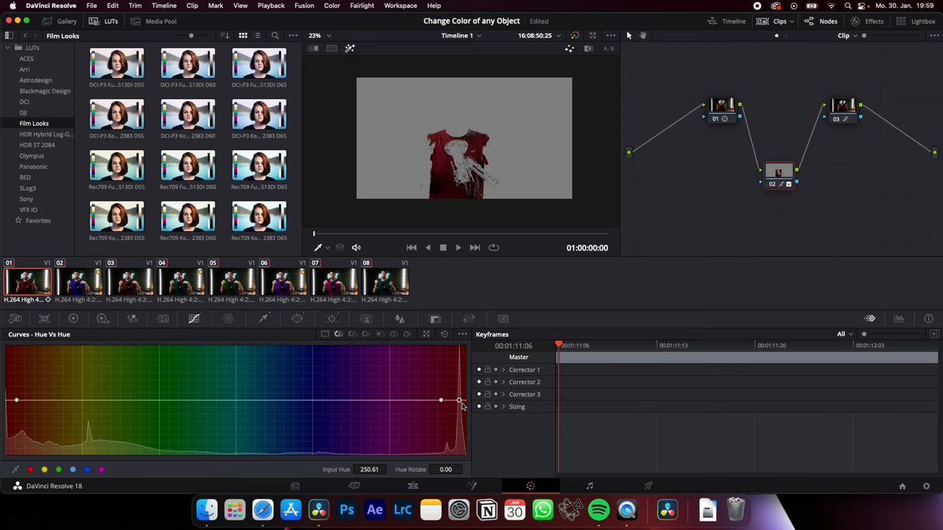
Drag the red point on the Hue vs Hue curve to rotate the shirt's hue about 124 to blue.
left_click_drag(460, 401, 463, 374)
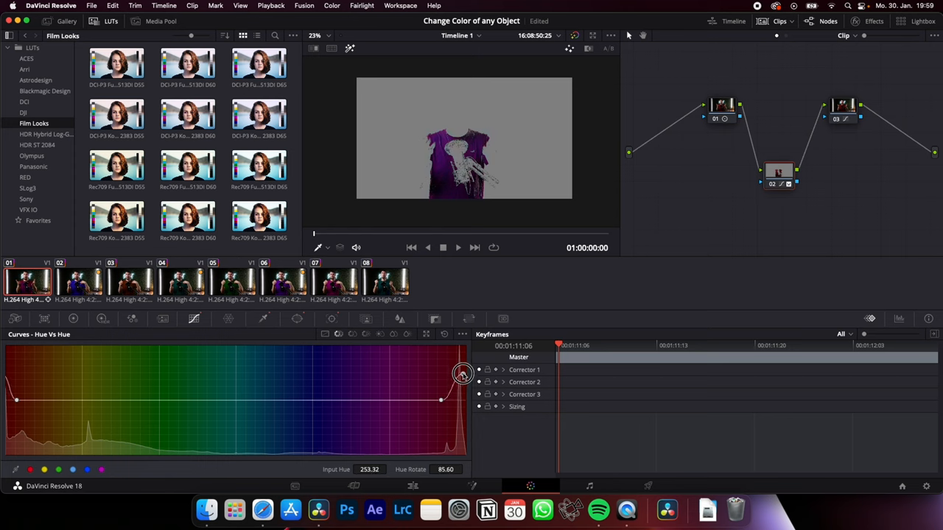
left_click_drag(463, 374, 457, 451)
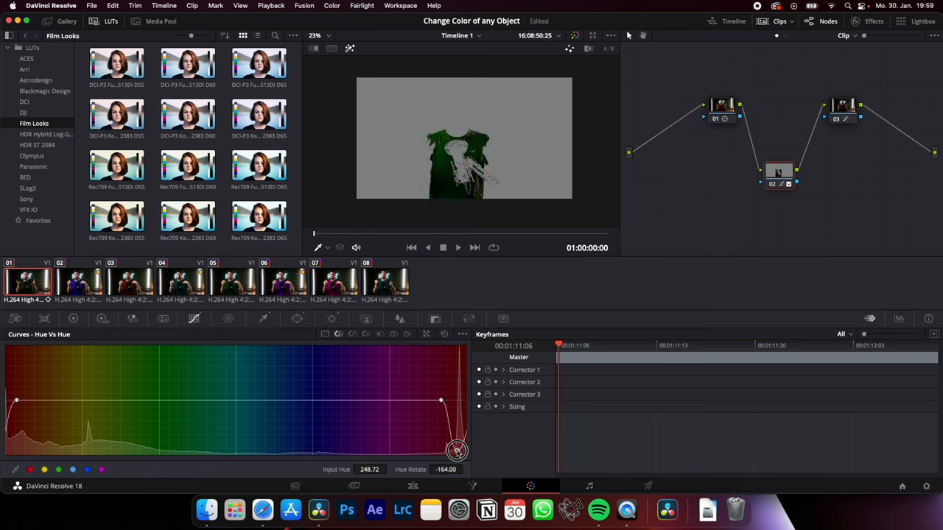
left_click_drag(457, 451, 460, 363)
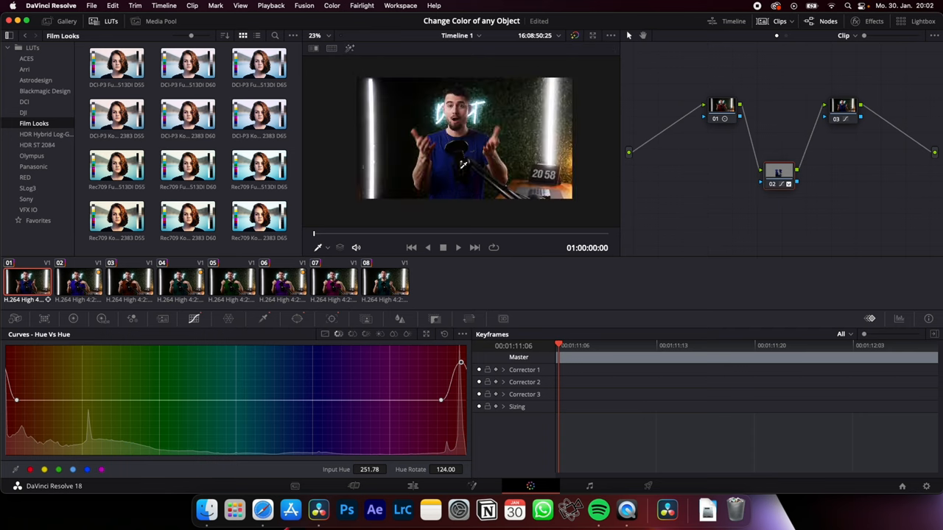
mouse_move(472, 190)
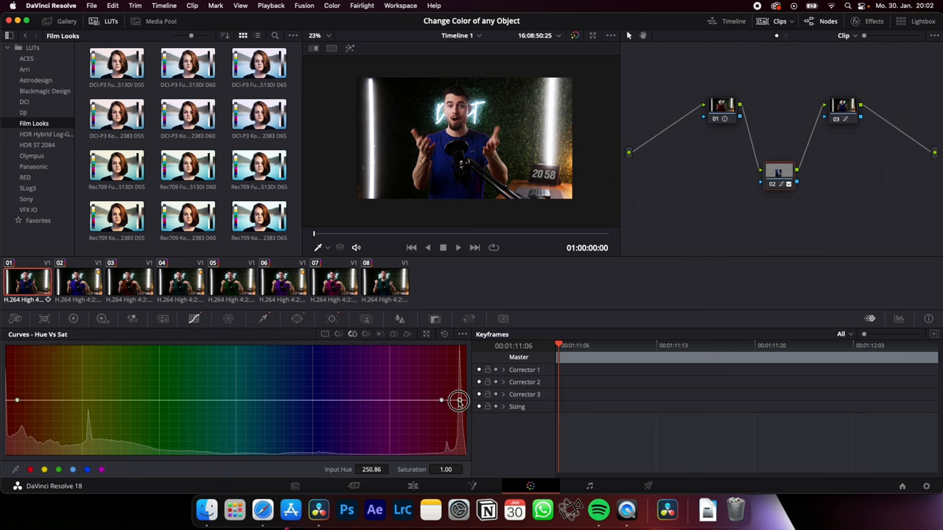
Raise the shirt's Hue vs Sat point to about 1.64 saturation for a more vivid blue.
left_click_drag(458, 400, 460, 365)
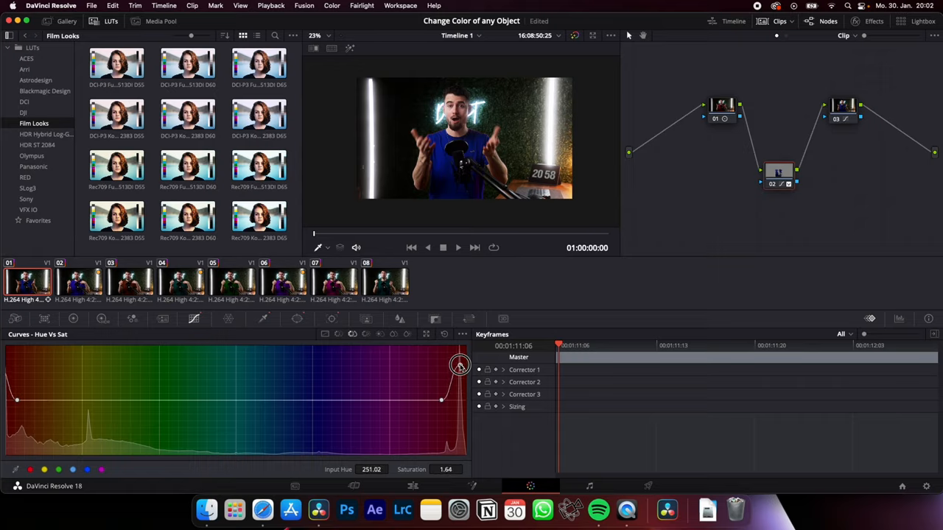